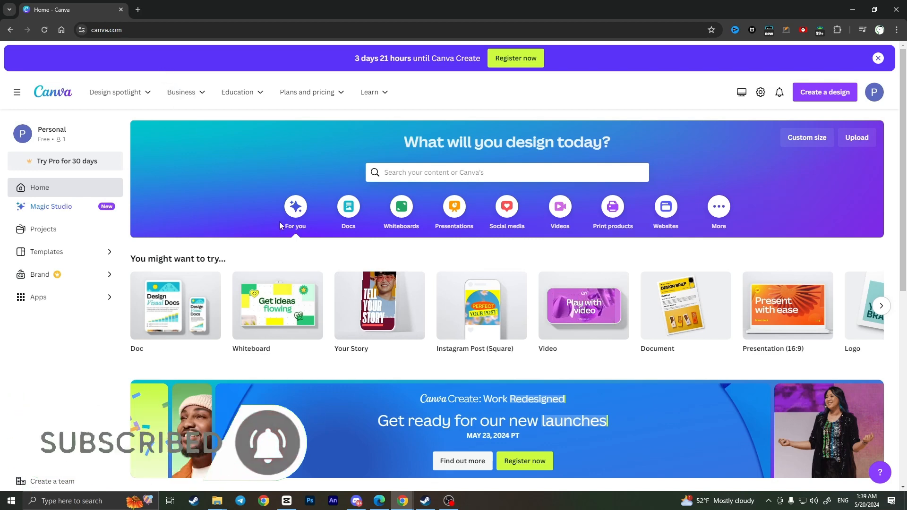
Create a new custom-size design of 1000 × 1000 px.
click(824, 92)
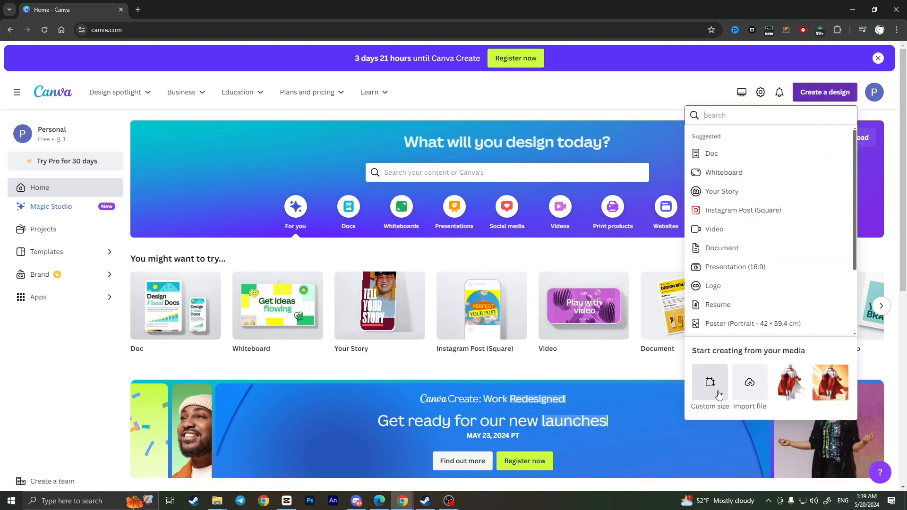
click(709, 388)
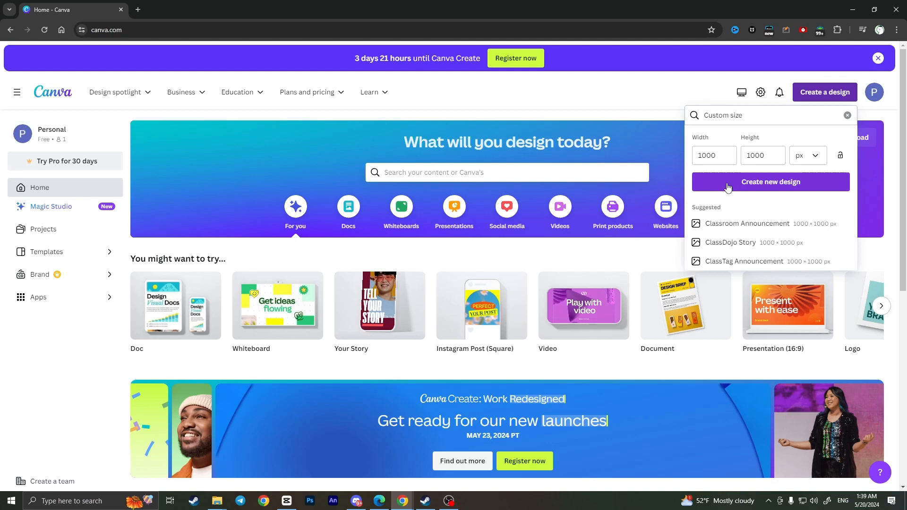
click(770, 181)
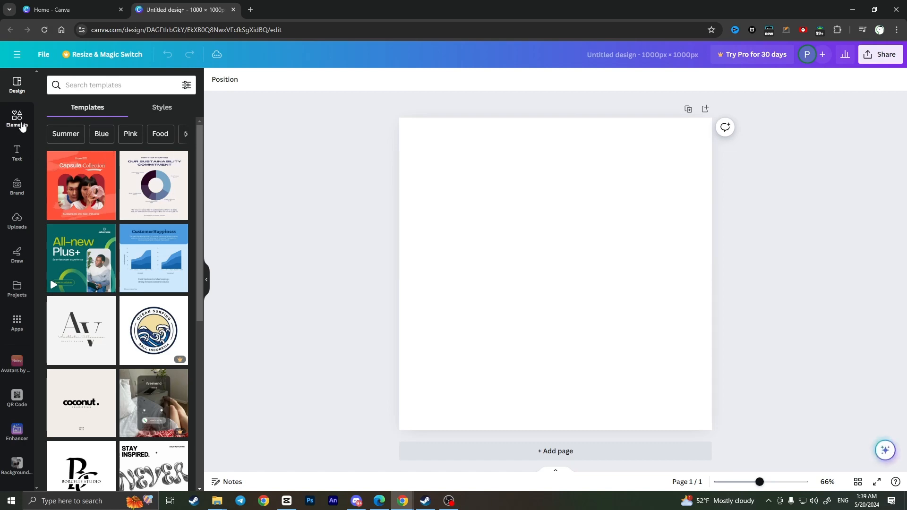
In Elements, scroll to Frames and show the full frames collection.
click(17, 120)
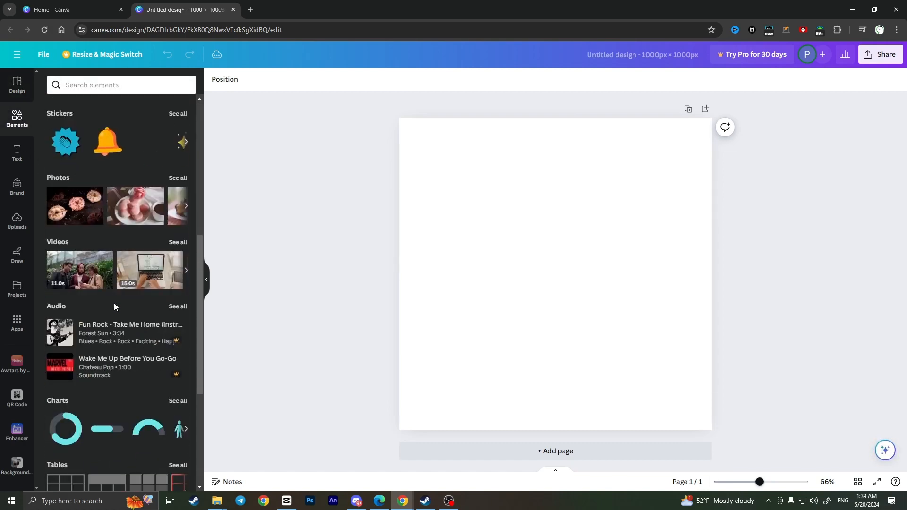
scroll(down, 3)
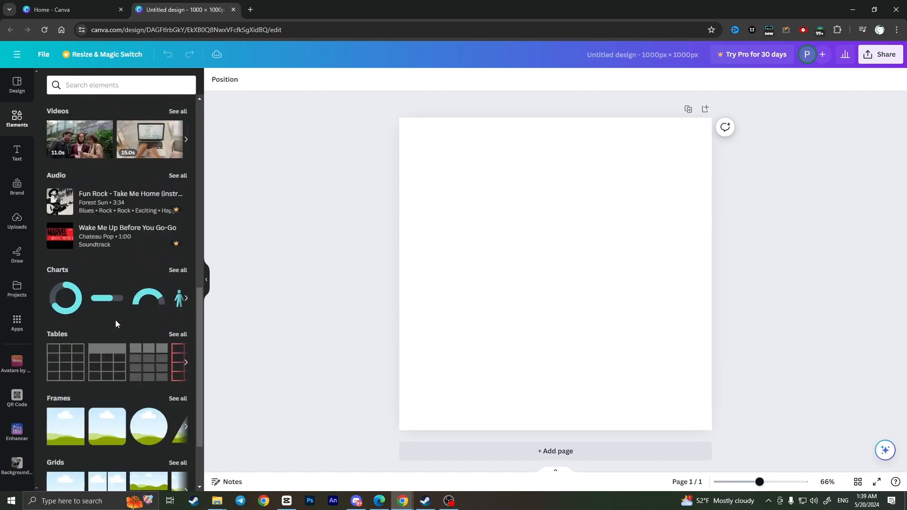
scroll(down, 3)
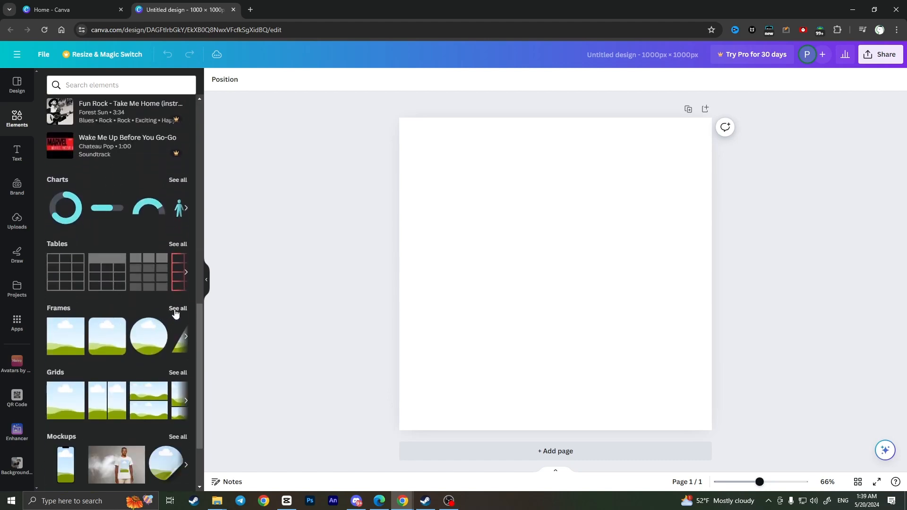
mouse_move(48, 312)
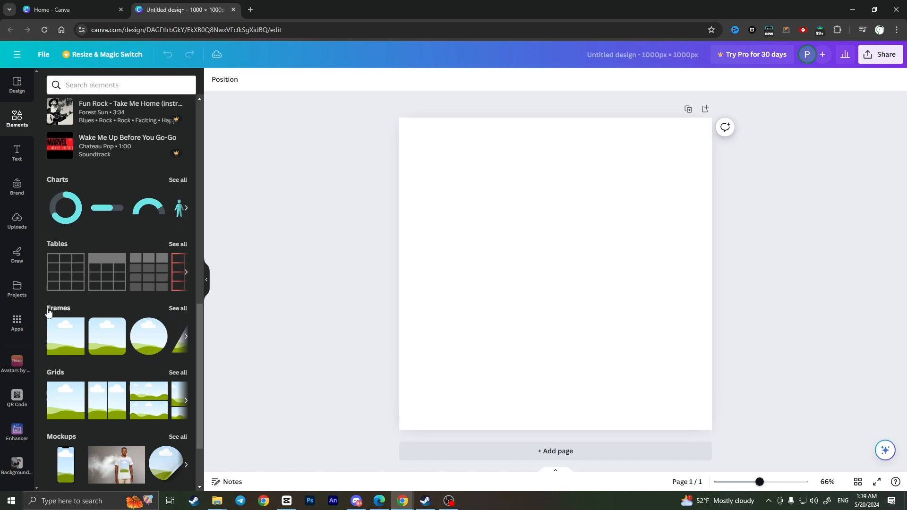
mouse_move(16, 119)
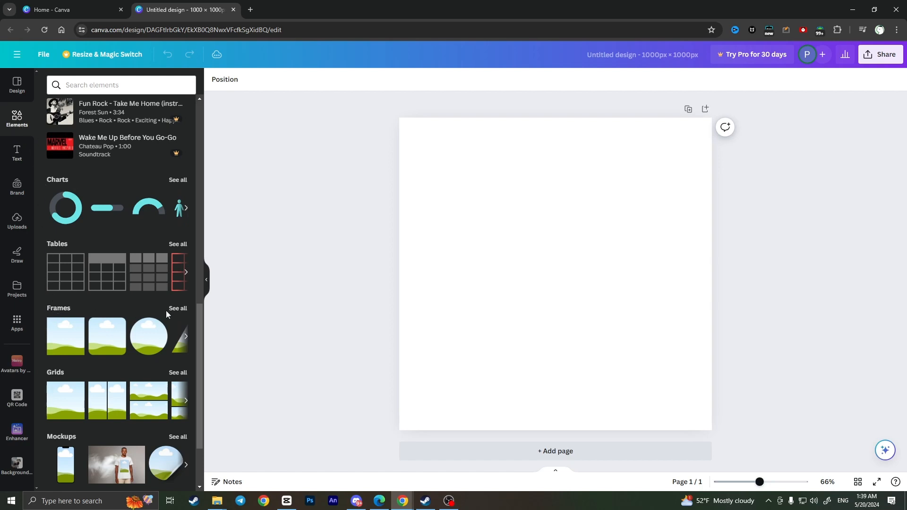
click(177, 309)
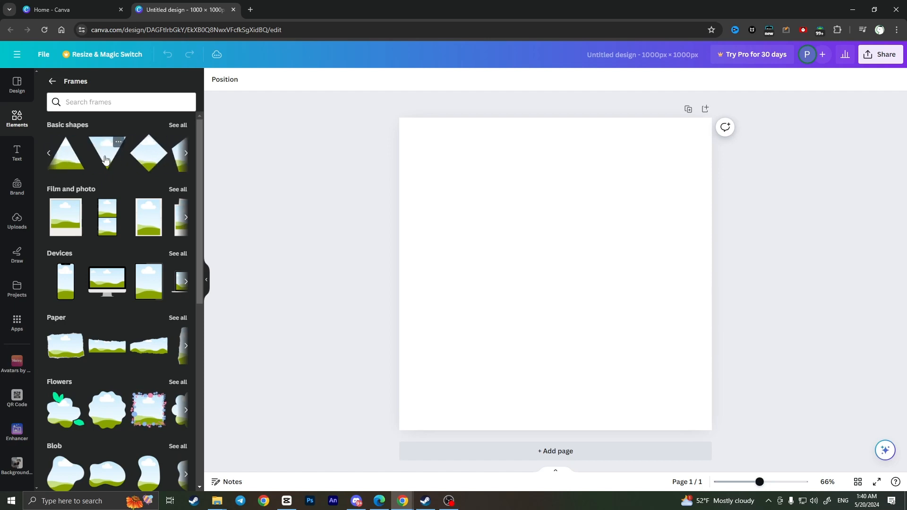
Add the Basic shapes triangle frame to the page and select it.
click(106, 152)
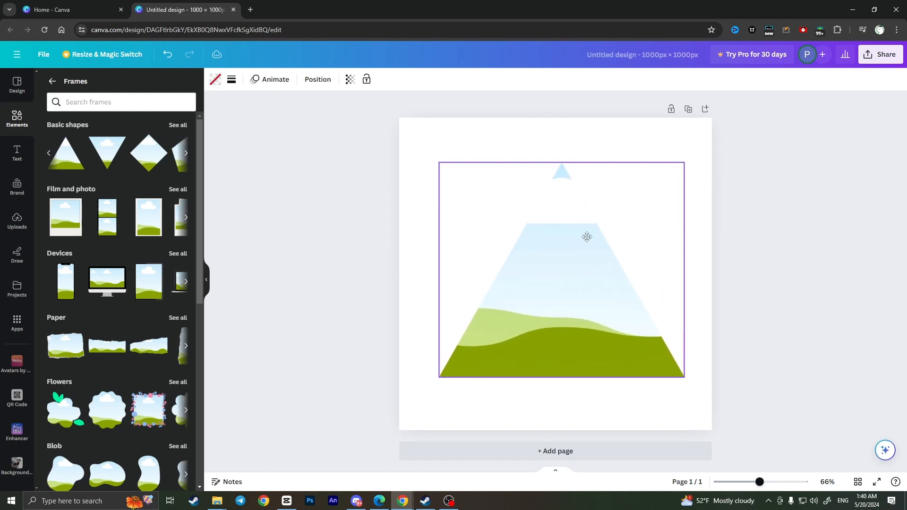
click(586, 237)
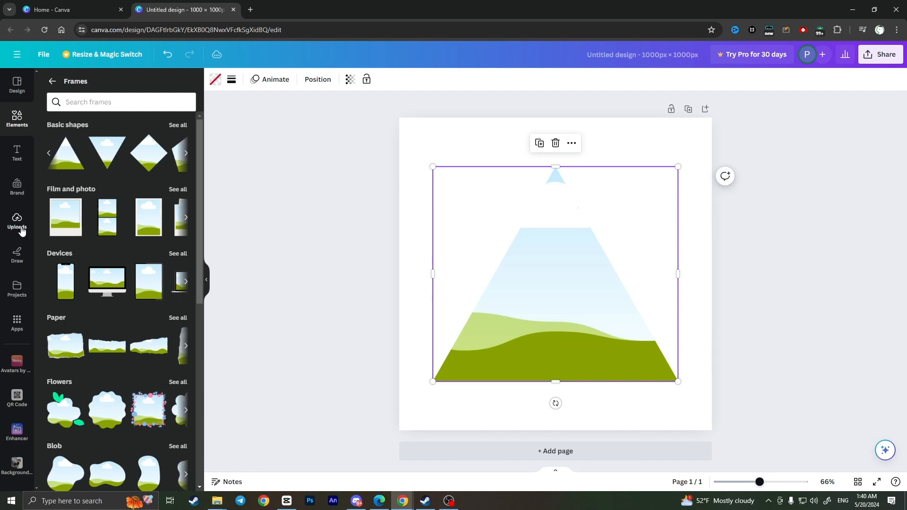
Switch between Uploads and Elements, ending on the uploaded images library.
click(17, 221)
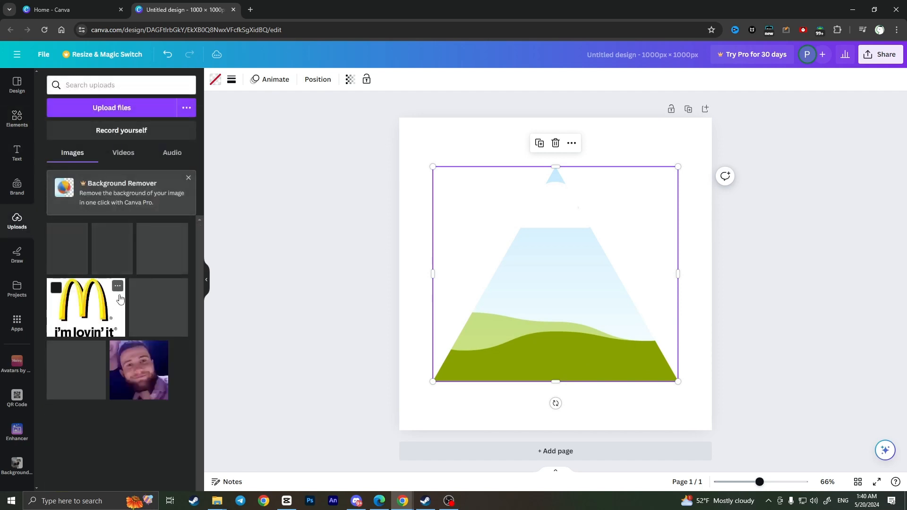
click(17, 119)
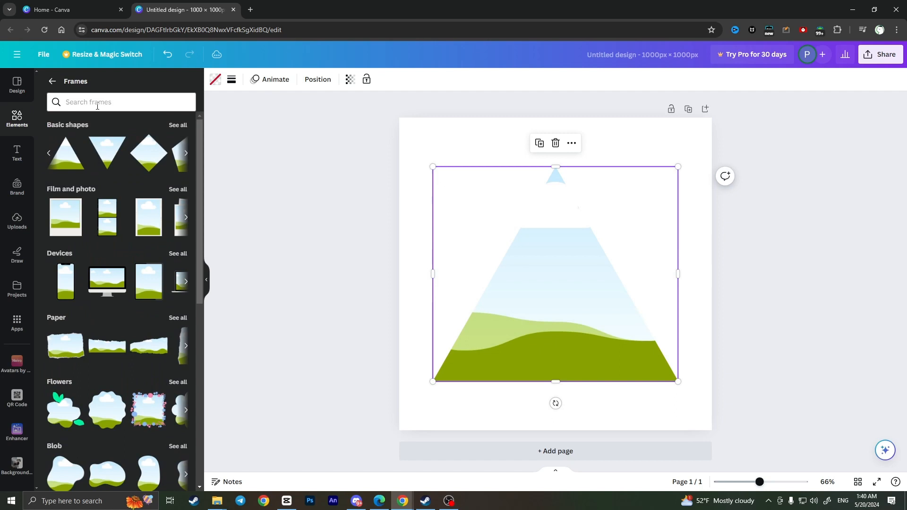
click(17, 221)
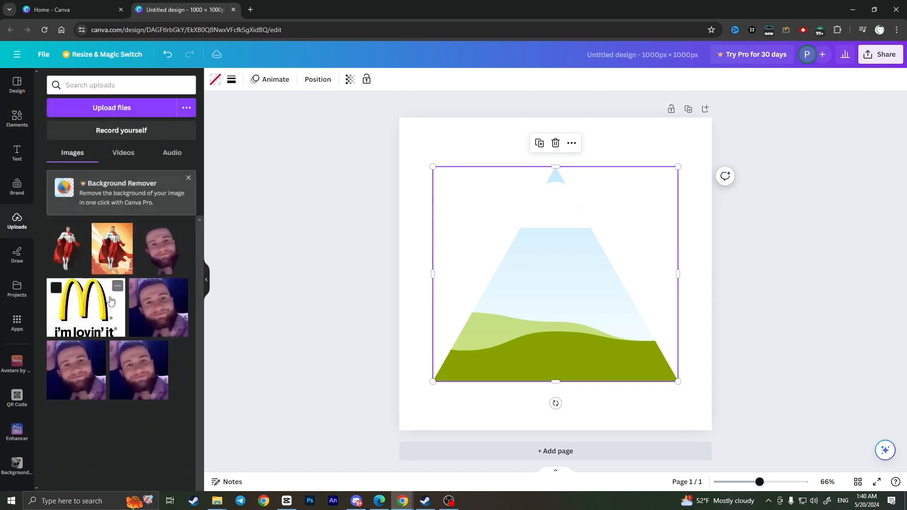
mouse_move(113, 263)
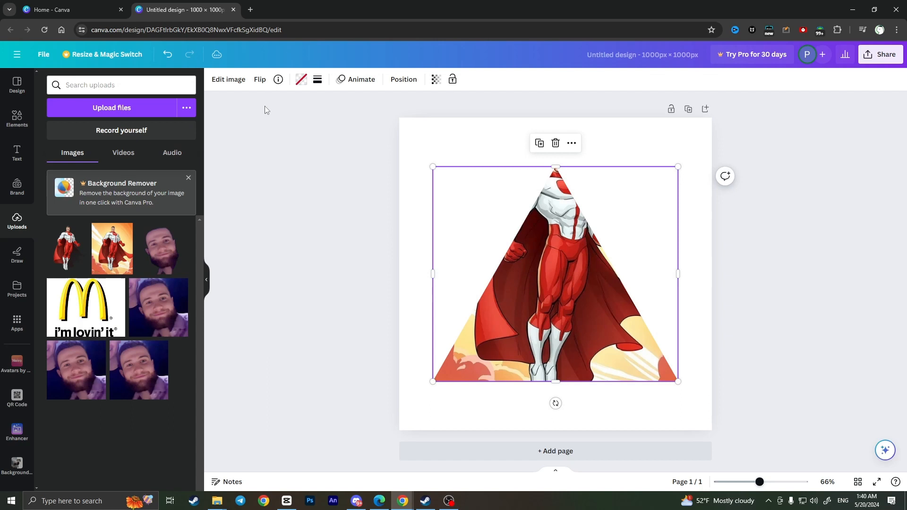
Drag the superhero image within the triangle so his head reaches the top point.
click(228, 80)
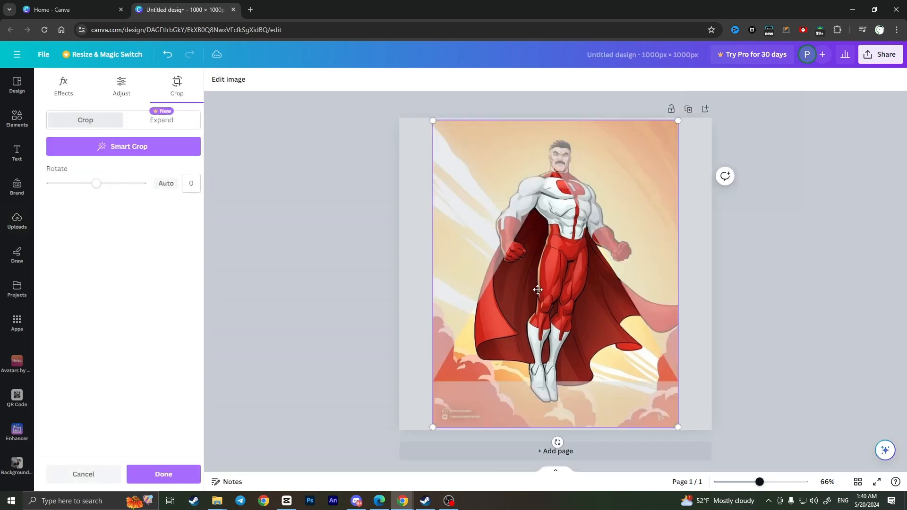
drag(537, 290, 562, 331)
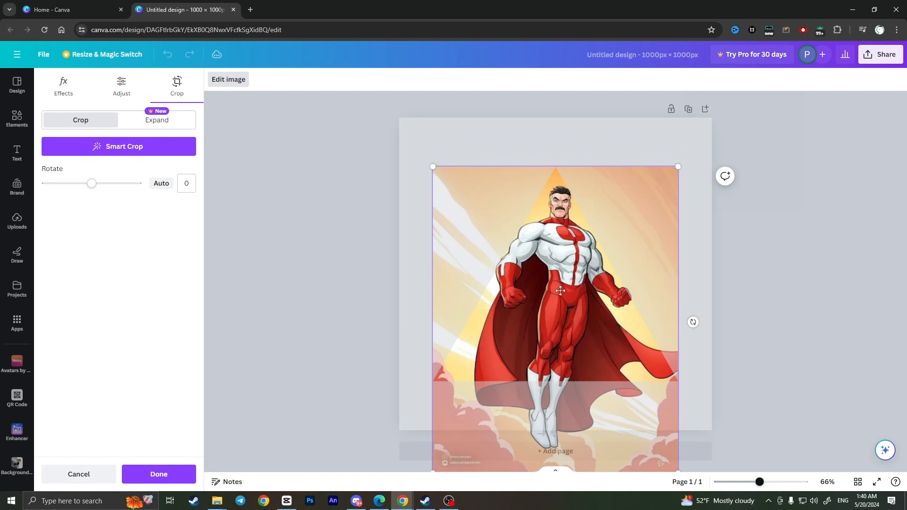
mouse_move(575, 302)
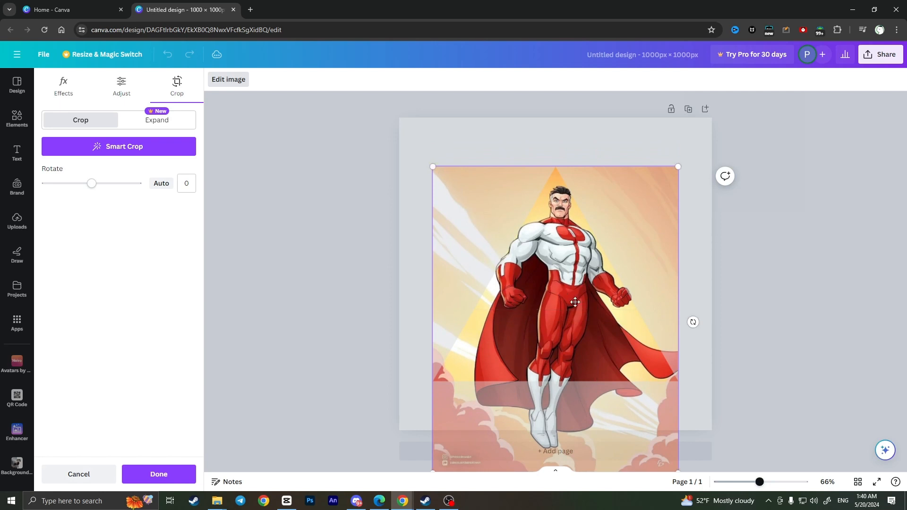